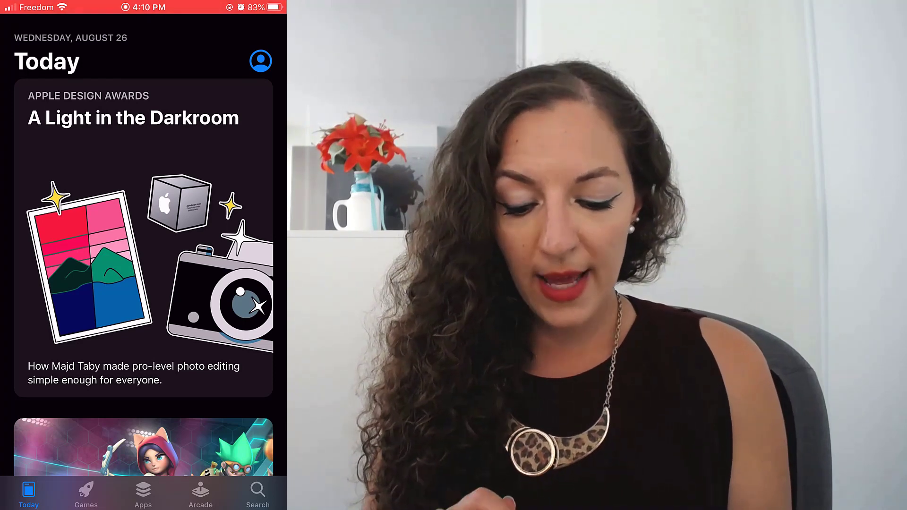
Step: Search the App Store for 'Techsmith' and choose the 'techsmith capture' suggestion
click(257, 493)
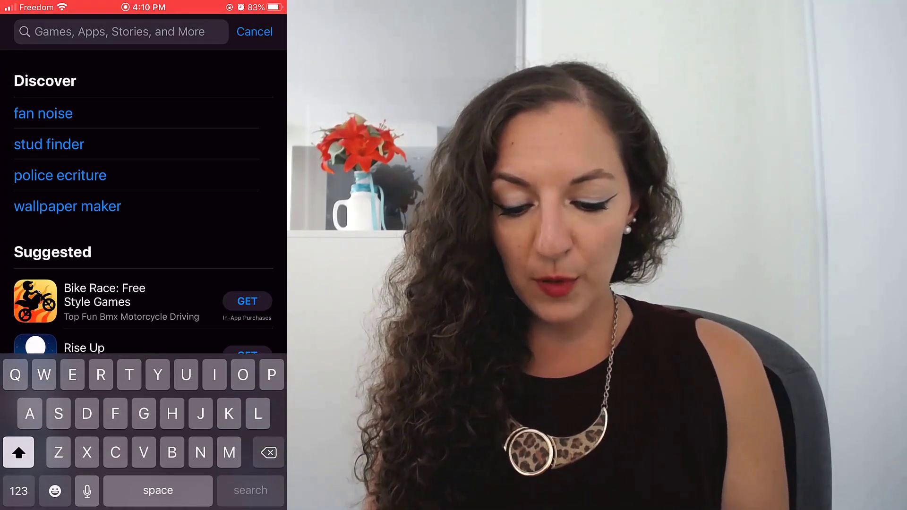
text(Techsmith)
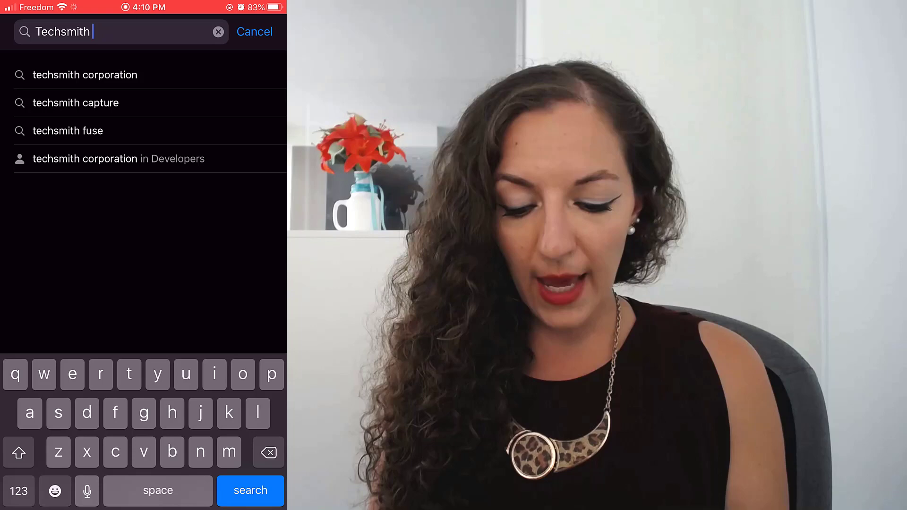
click(75, 102)
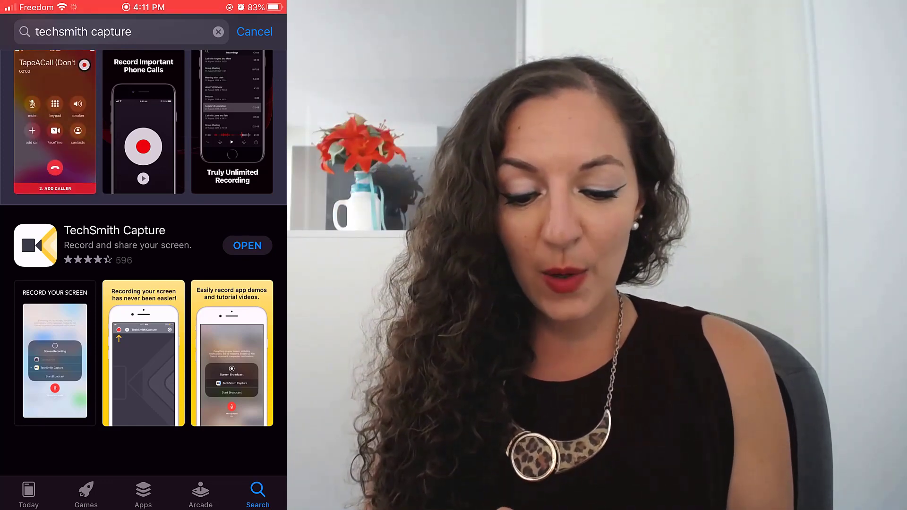
Step: Open the TechSmith Capture listing and scroll through its details page
click(114, 230)
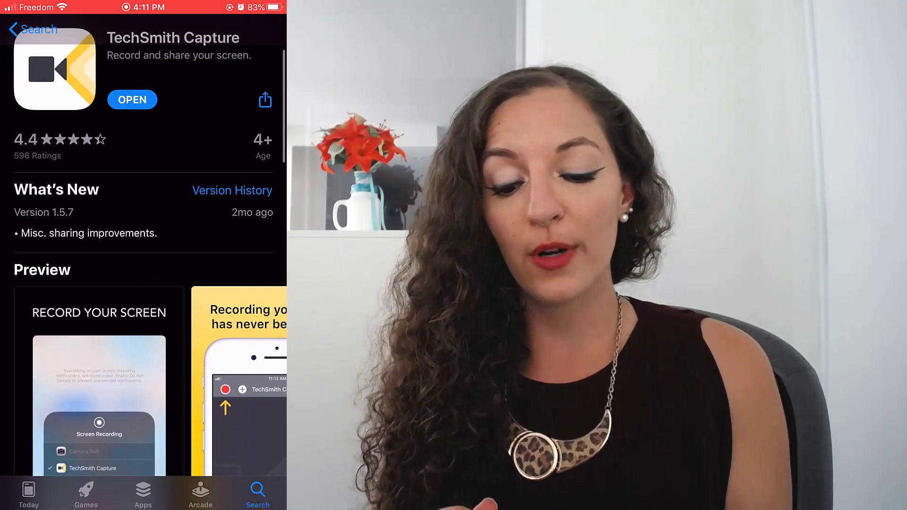
scroll(down, 3)
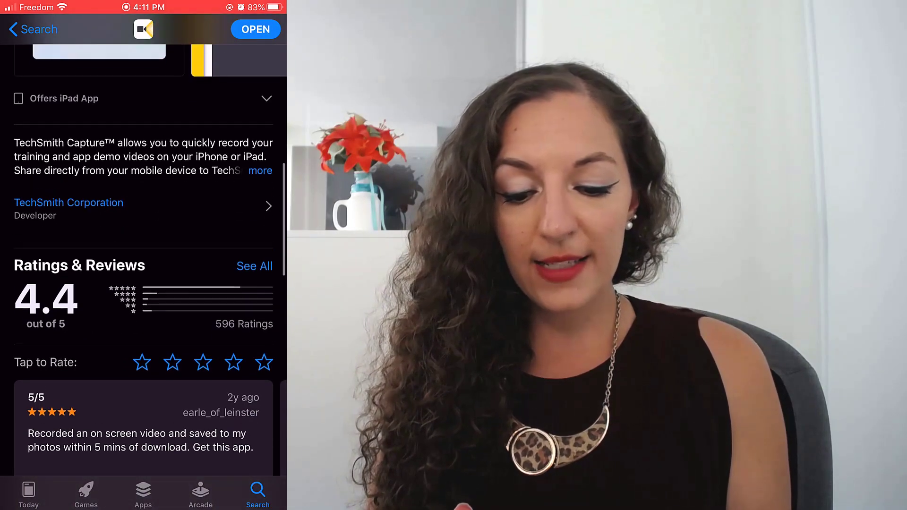
scroll(down, 3)
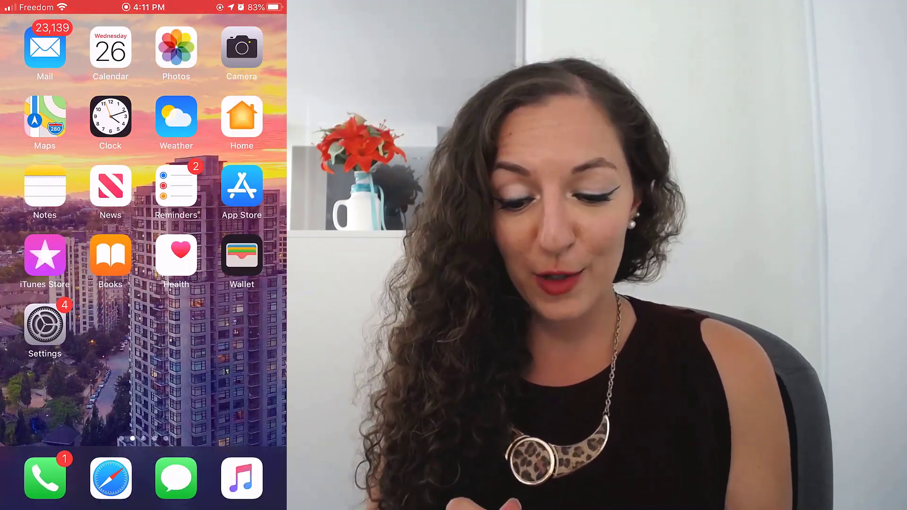
Step: Swipe to the next home screen page and launch TechSmith Capture
scroll(left, 3)
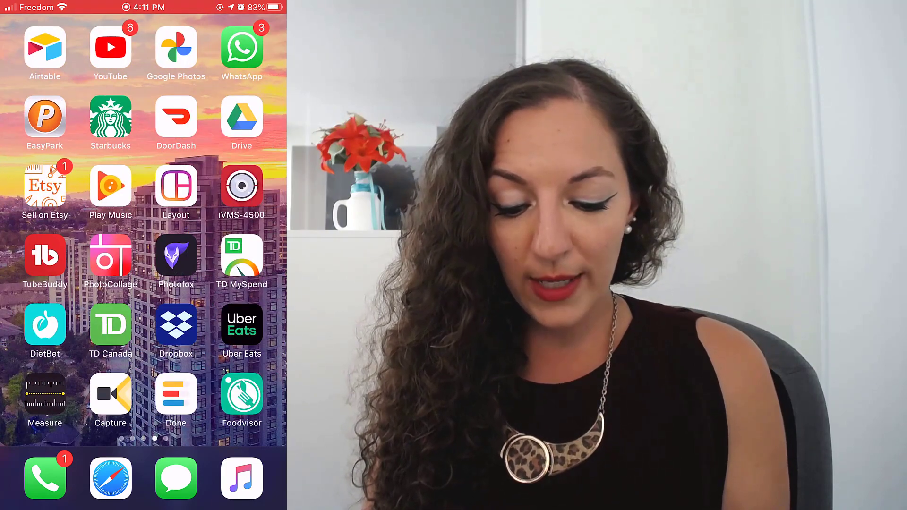
click(110, 393)
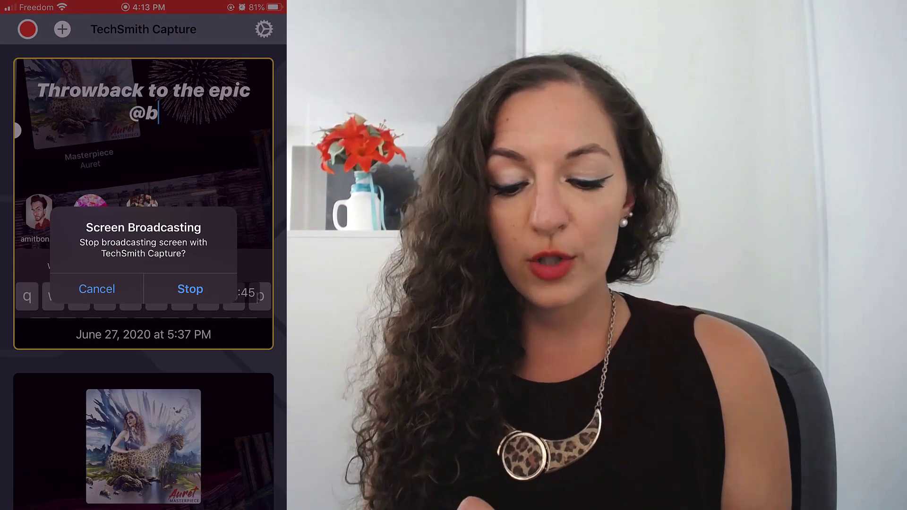
Step: Stop the screen broadcast from the Screen Broadcasting dialog
click(97, 288)
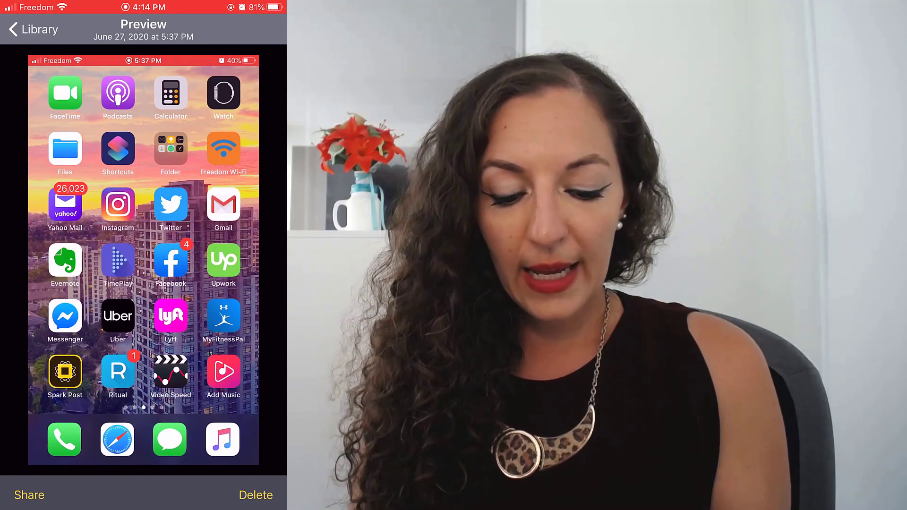
Step: Share the previewed June 27, 2020 5:37 PM recording
click(28, 495)
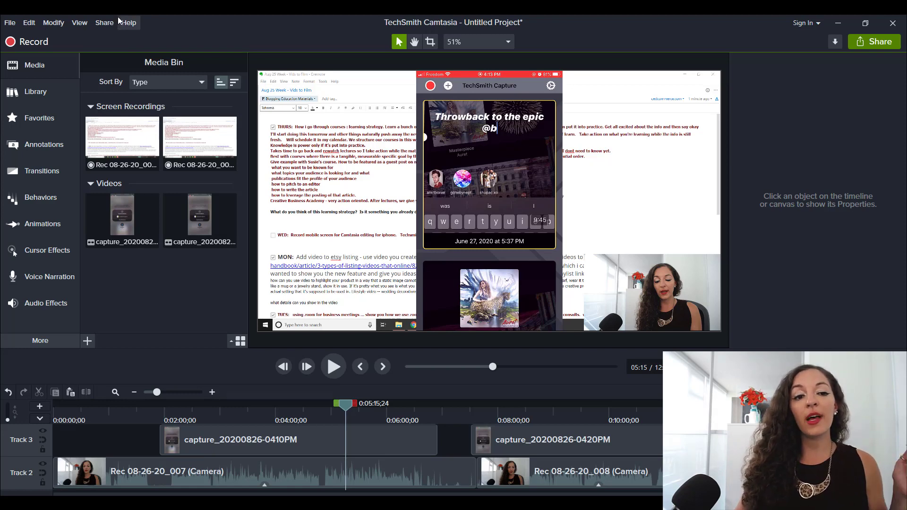
mouse_move(154, 267)
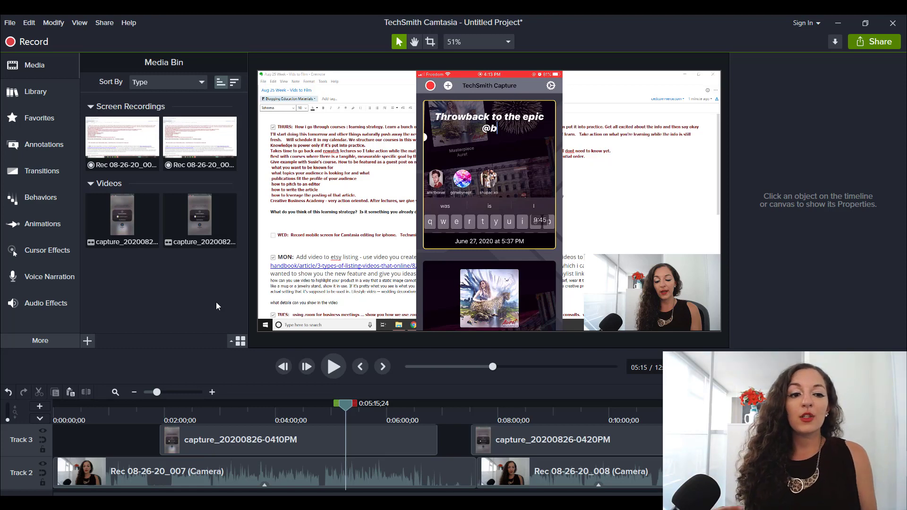
mouse_move(193, 288)
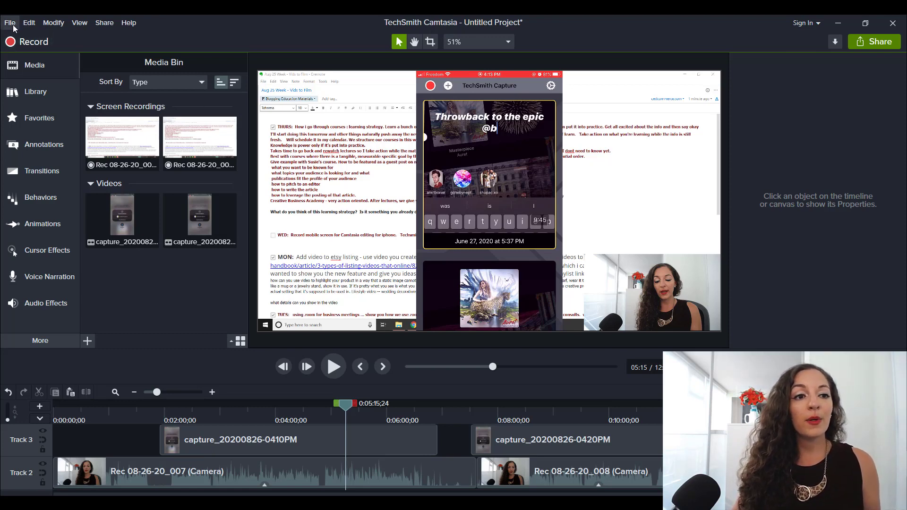
Step: Show Camtasia's File > Connect Mobile Device QR code, then start sharing on the phone
click(9, 23)
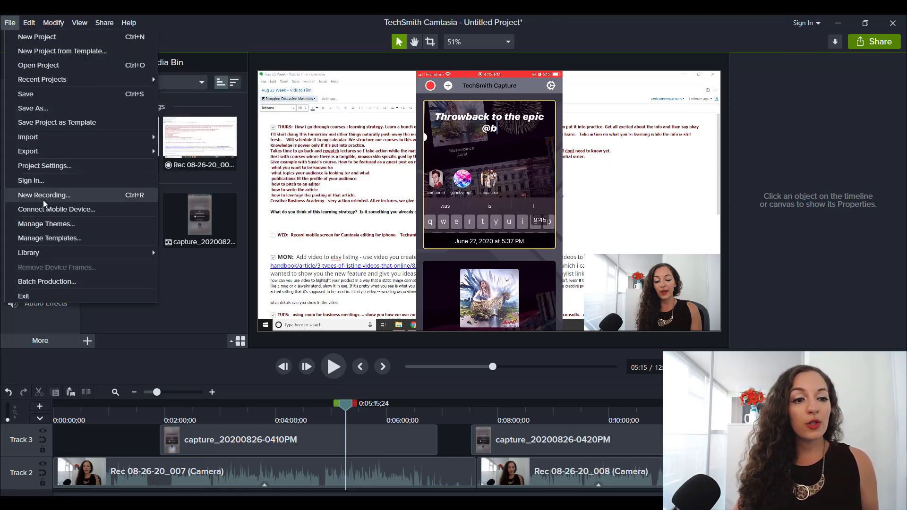
click(57, 208)
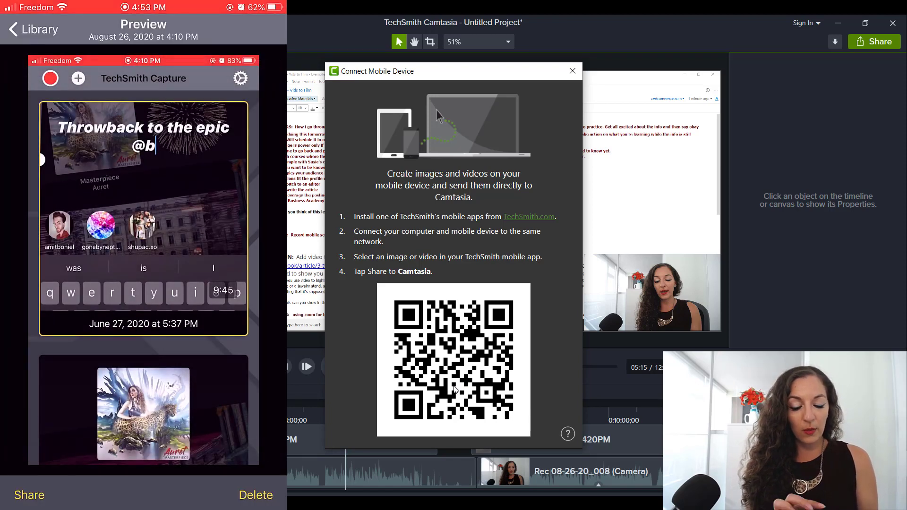
click(29, 494)
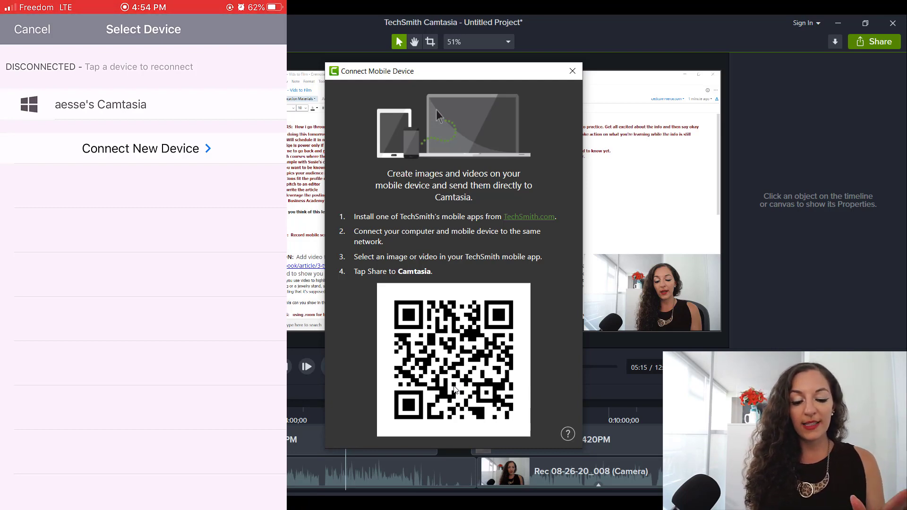
Step: Pair the phone with Camtasia through Connect New Device
click(147, 149)
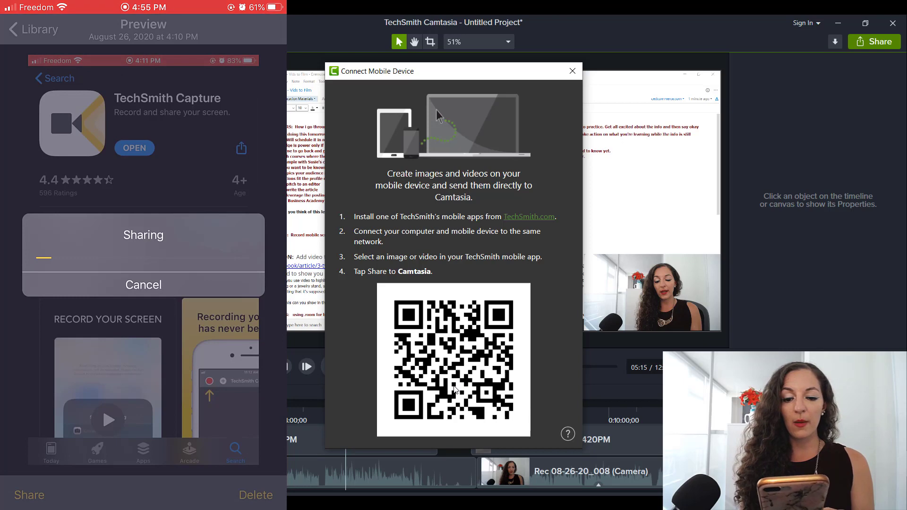
Step: Close the Connect Mobile Device window so the new capture shows in the Media Bin
click(572, 70)
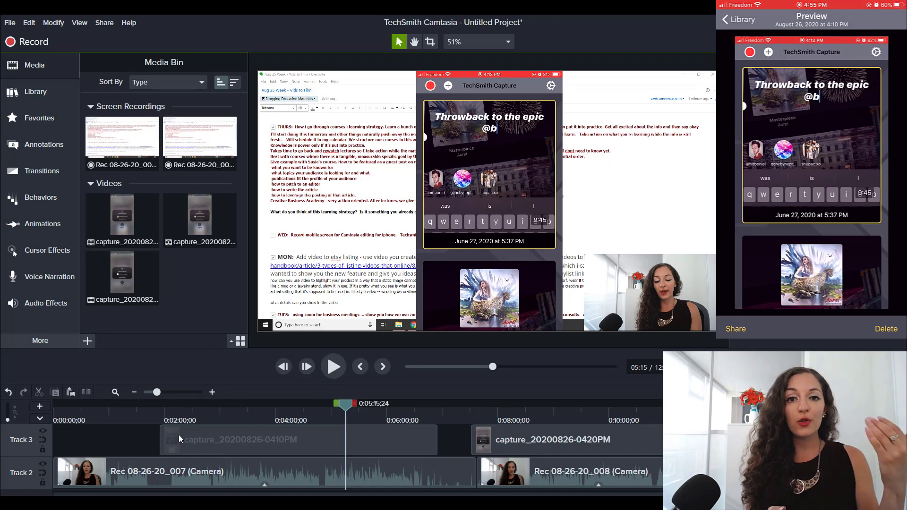
click(735, 328)
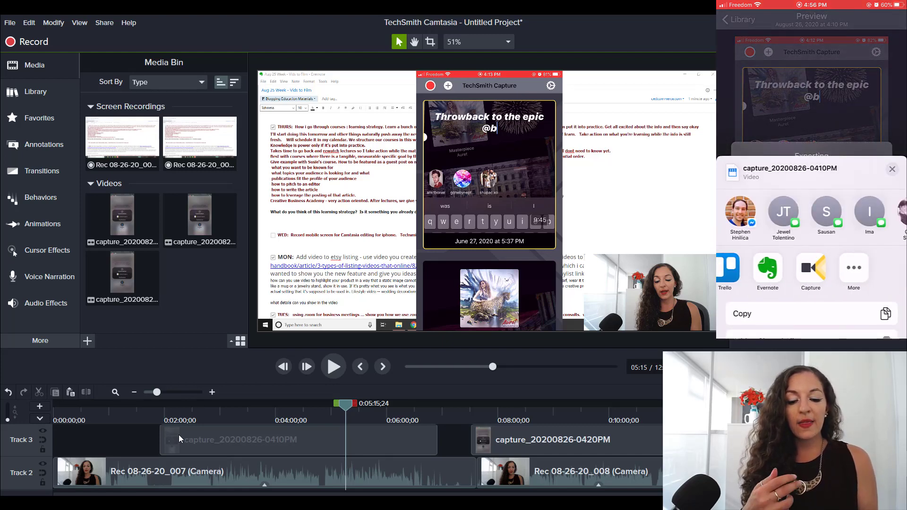
click(853, 268)
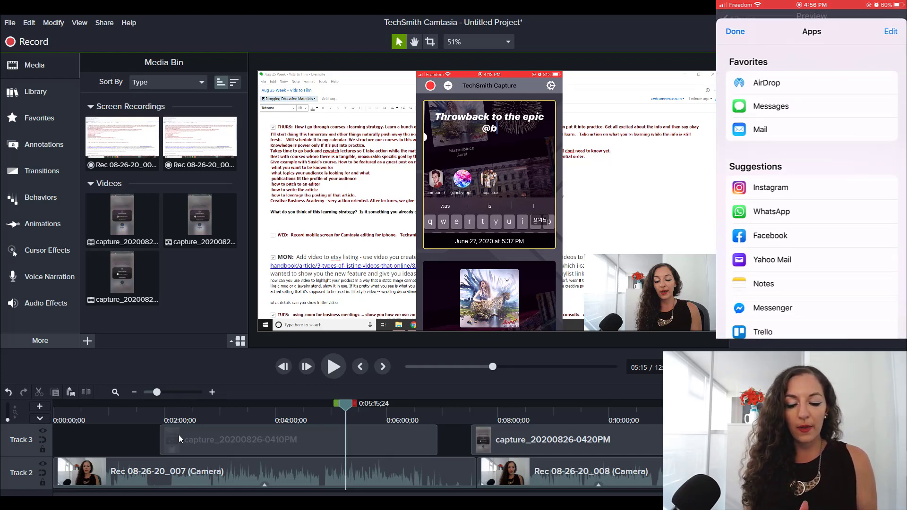
scroll(down, 3)
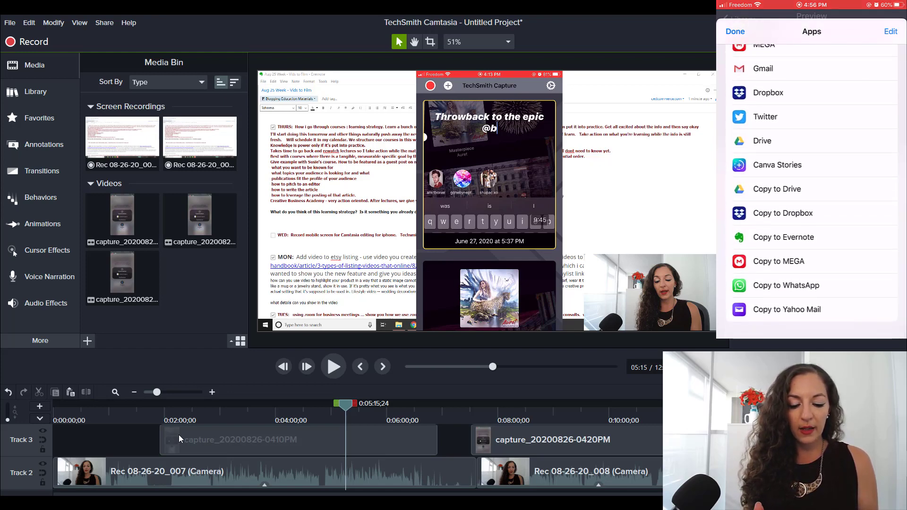
scroll(up, 3)
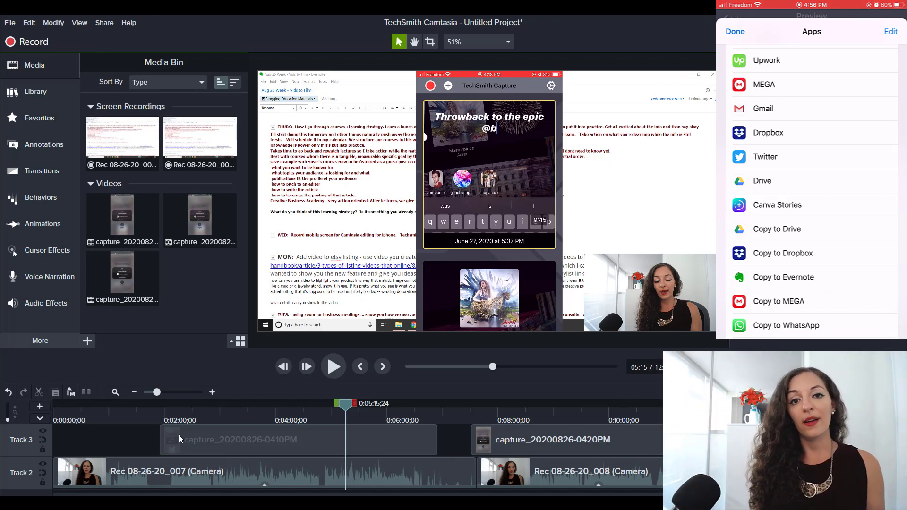
click(734, 31)
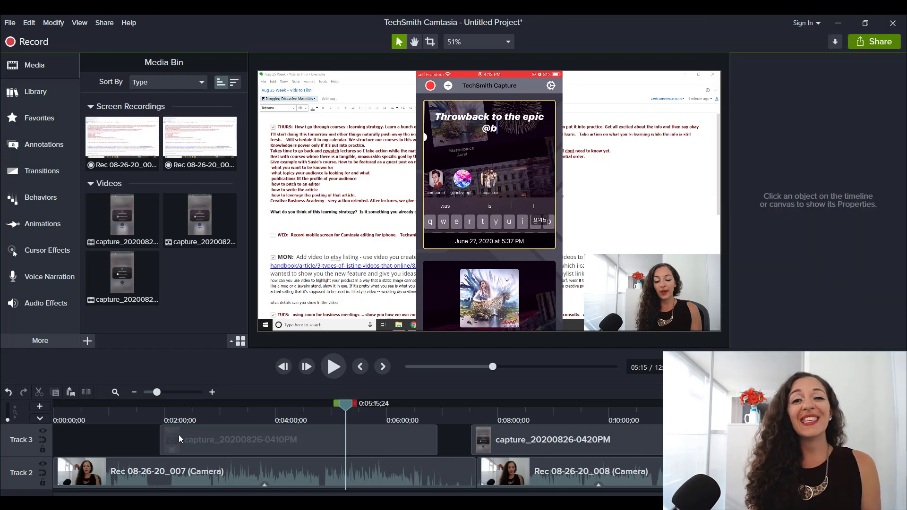